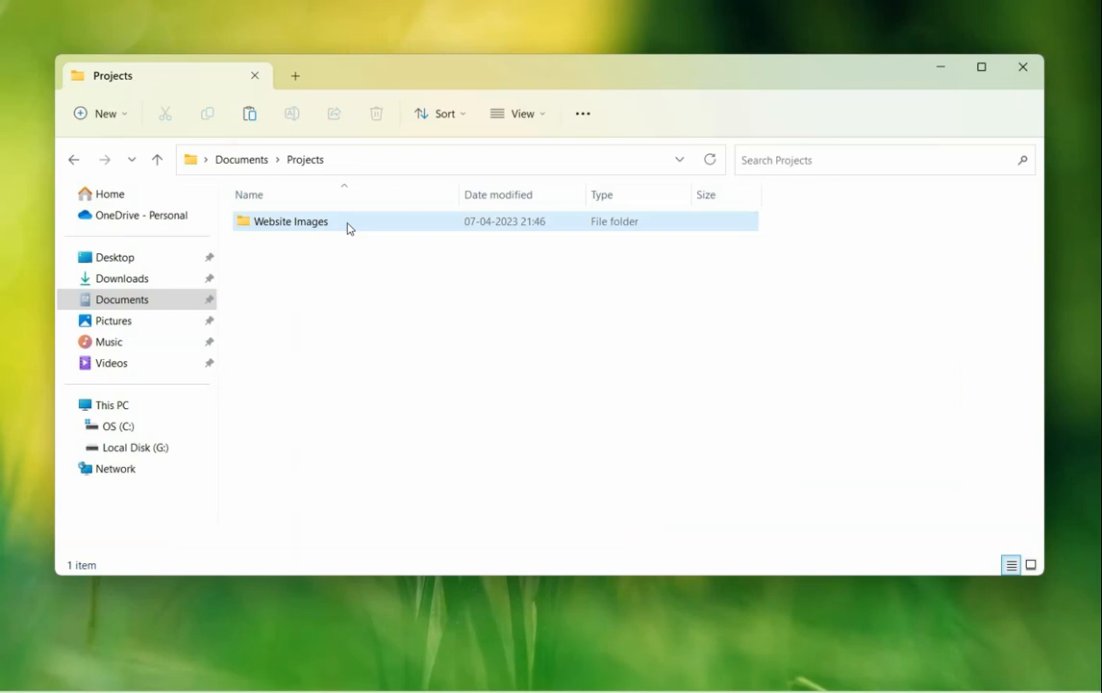
Step: View Logo.png inside the Website Images folder, then move to the Pictures folder
{"action": "double_click", "coordinate": [291, 222]}
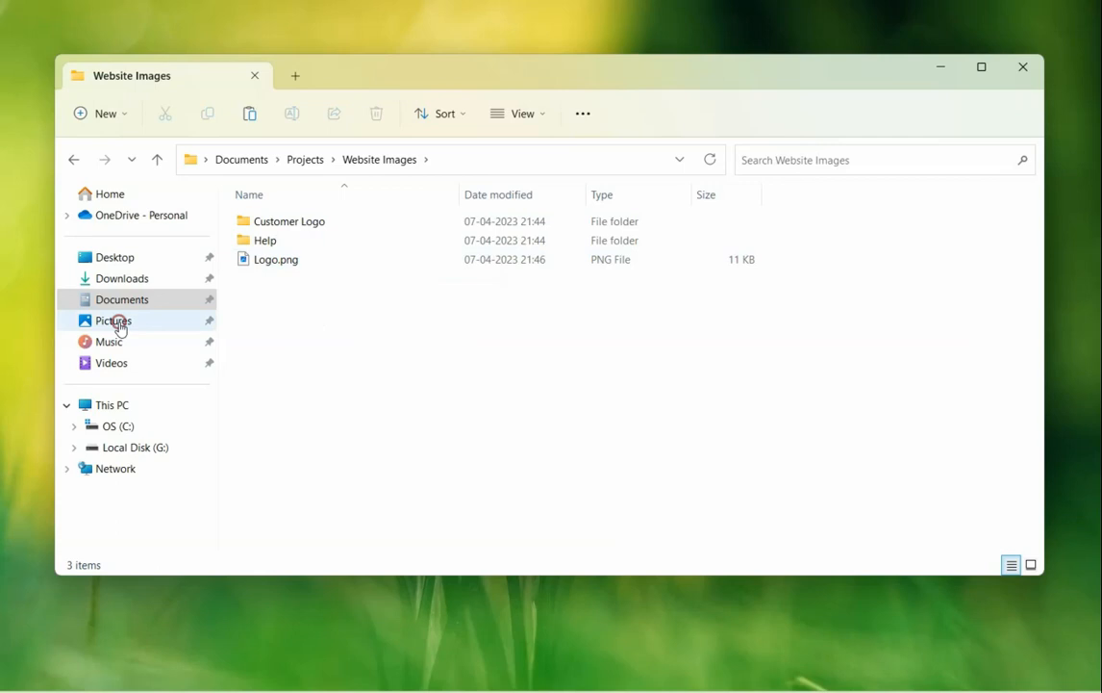
{"action": "left_click", "coordinate": [113, 319]}
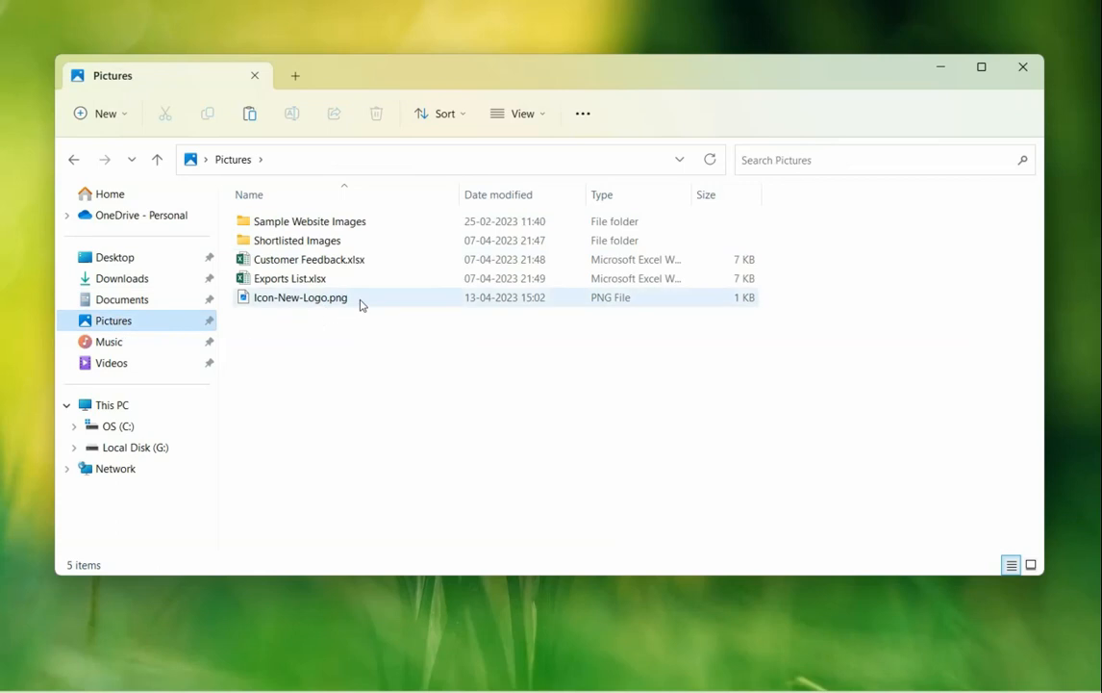
Step: Add Icon-New-Logo.png to the Copywhiz copy queue
{"action": "double_click", "coordinate": [300, 297]}
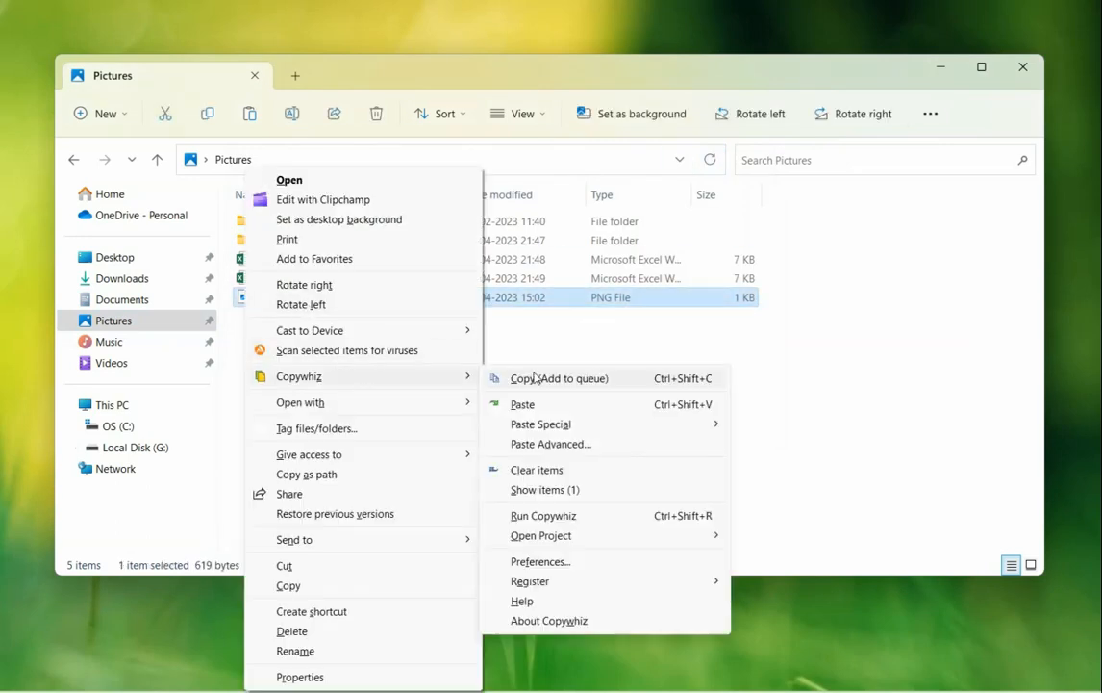
{"action": "mouse_move", "coordinate": [623, 377]}
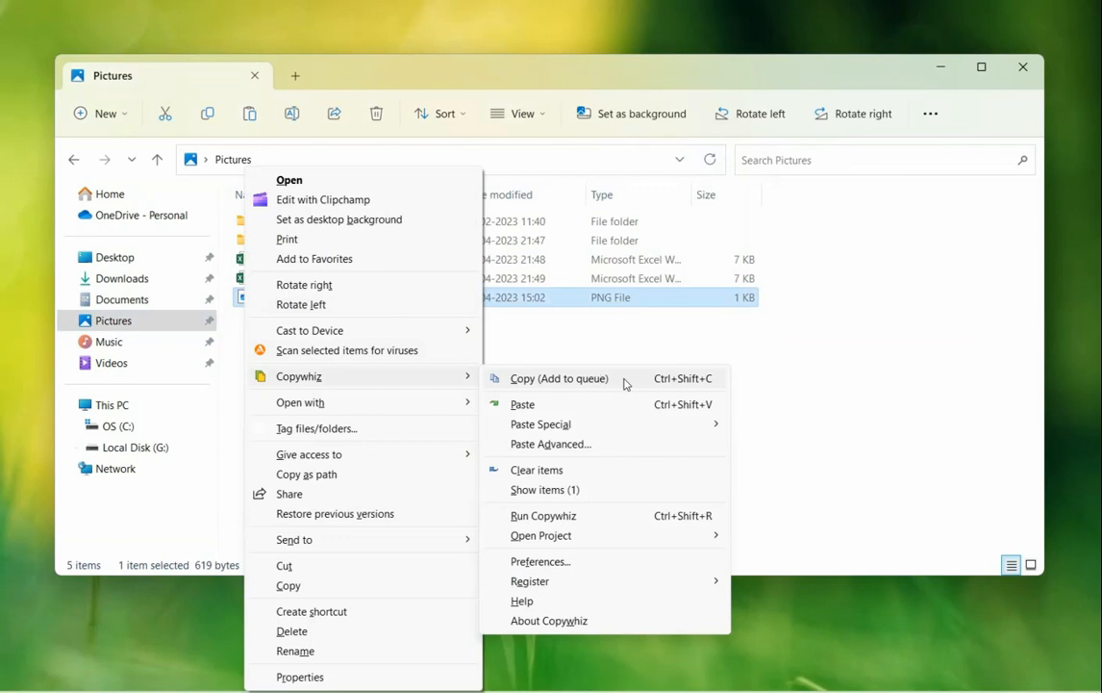
{"action": "left_click", "coordinate": [558, 377]}
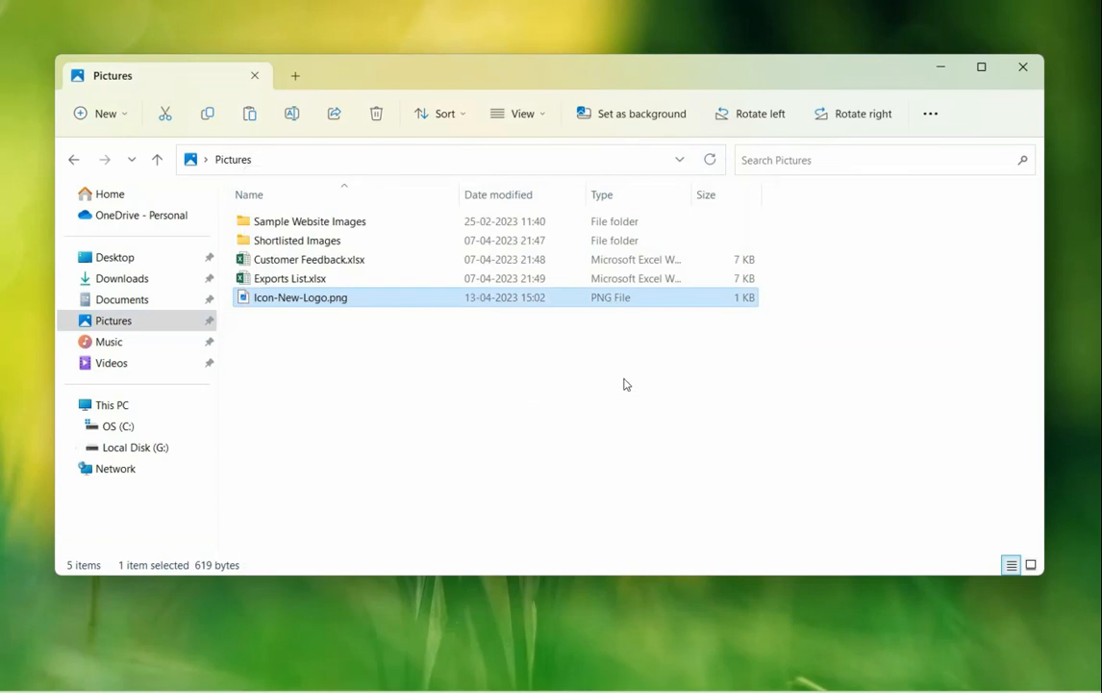
Step: Return to Documents > Projects > Website Images where Logo.png sits
{"action": "left_click", "coordinate": [123, 301]}
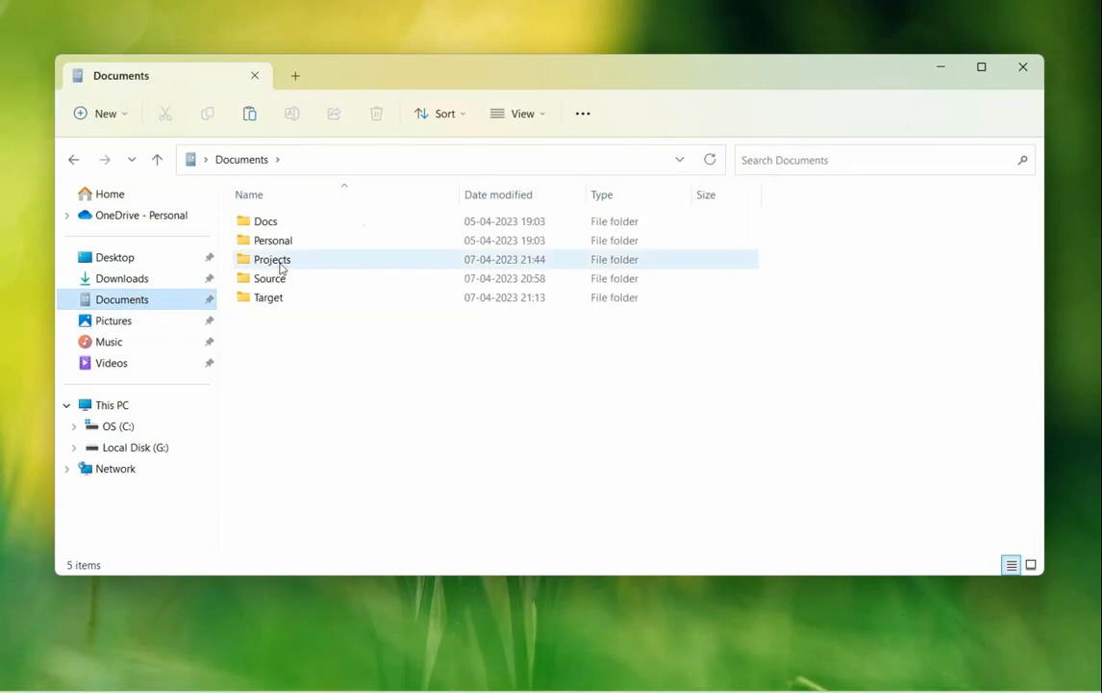
{"action": "double_click", "coordinate": [273, 258]}
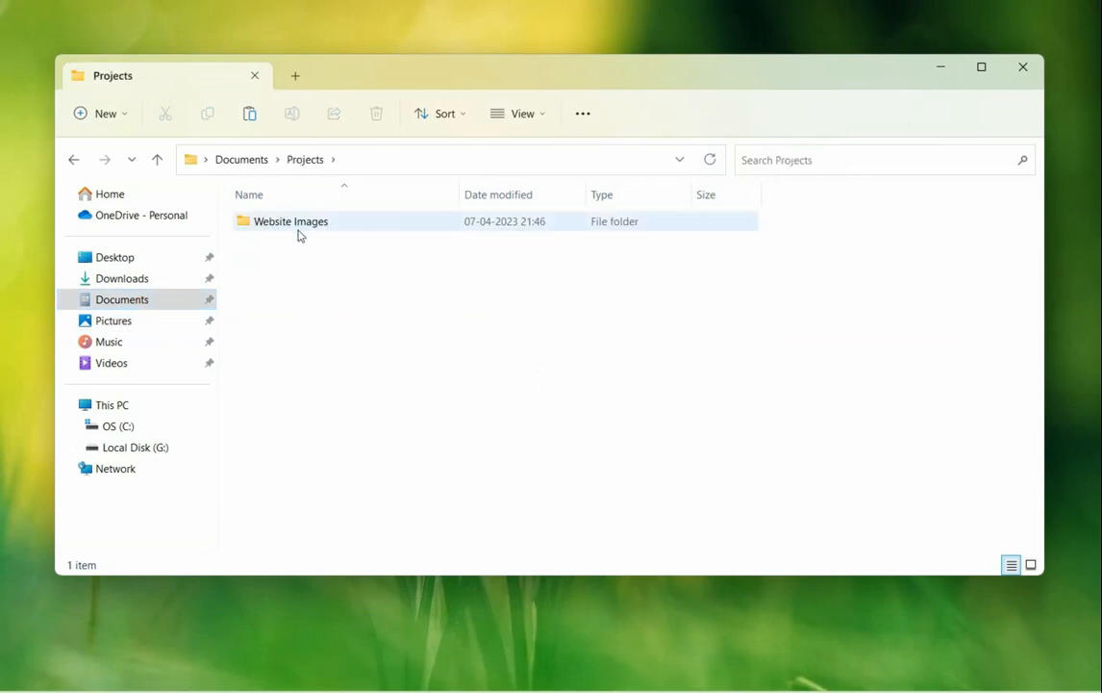
{"action": "double_click", "coordinate": [290, 219]}
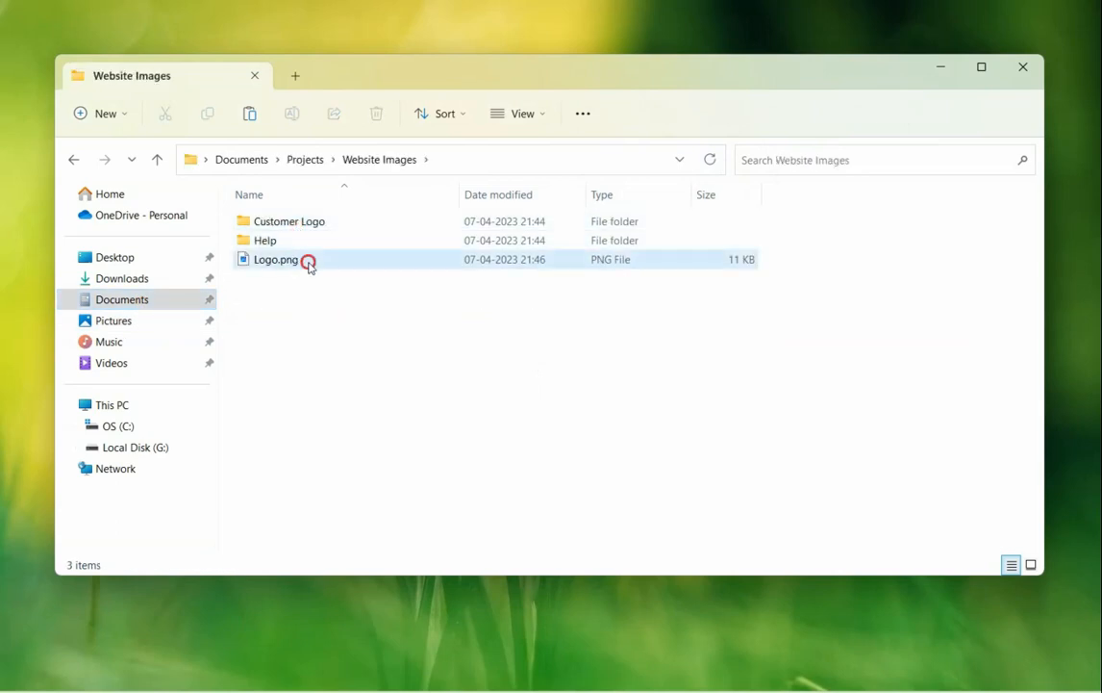
Step: Paste Icon-New-Logo.png's contents as Logo.png via Copywhiz Paste As, then view the replaced image
{"action": "right_click", "coordinate": [277, 258]}
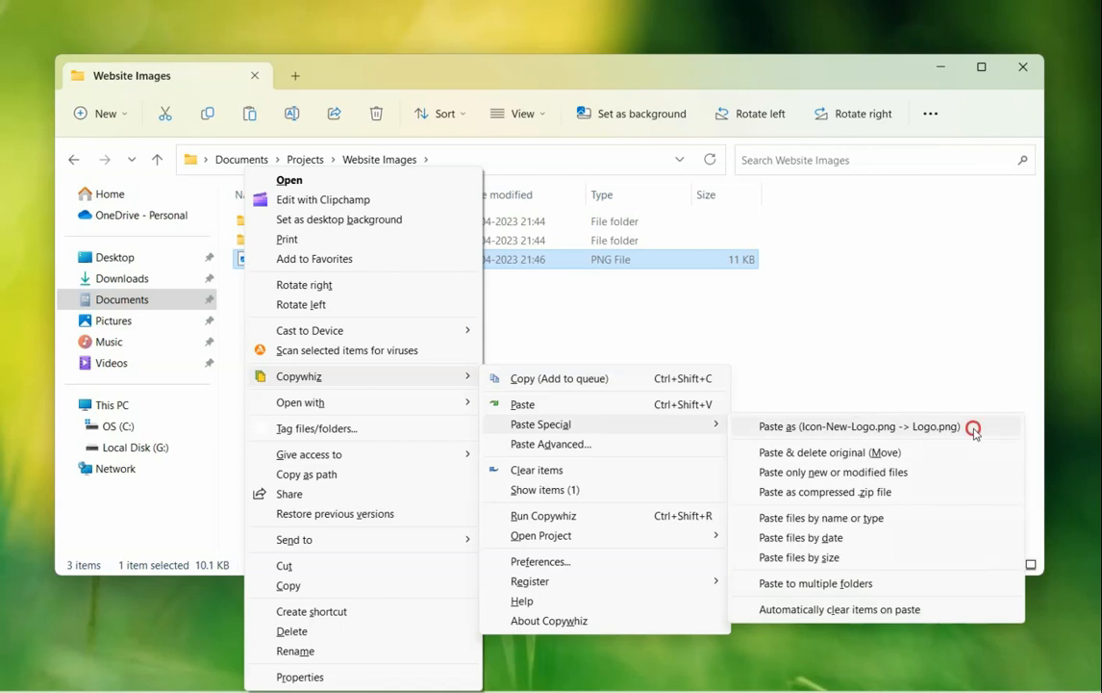
{"action": "left_click", "coordinate": [858, 428]}
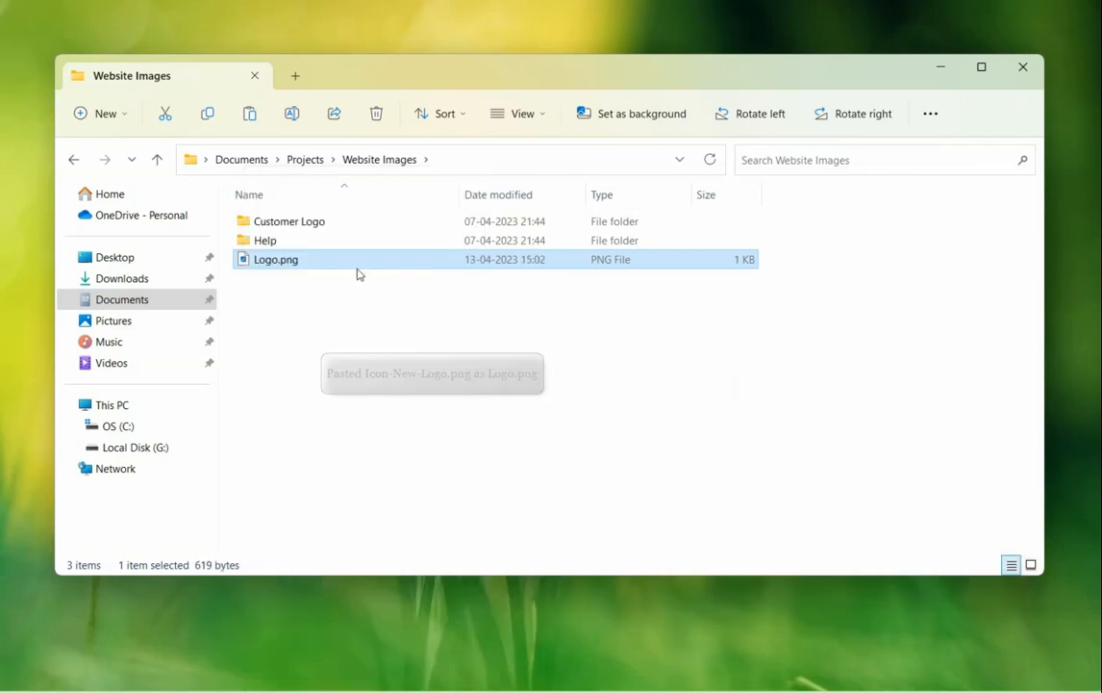
{"action": "double_click", "coordinate": [277, 258]}
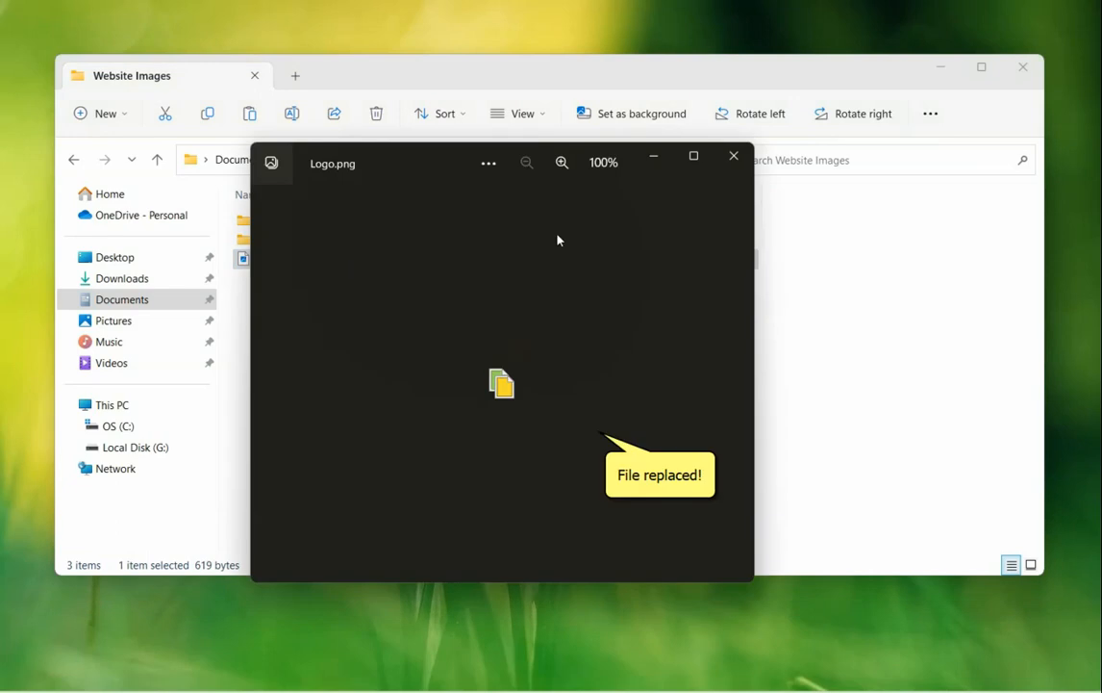